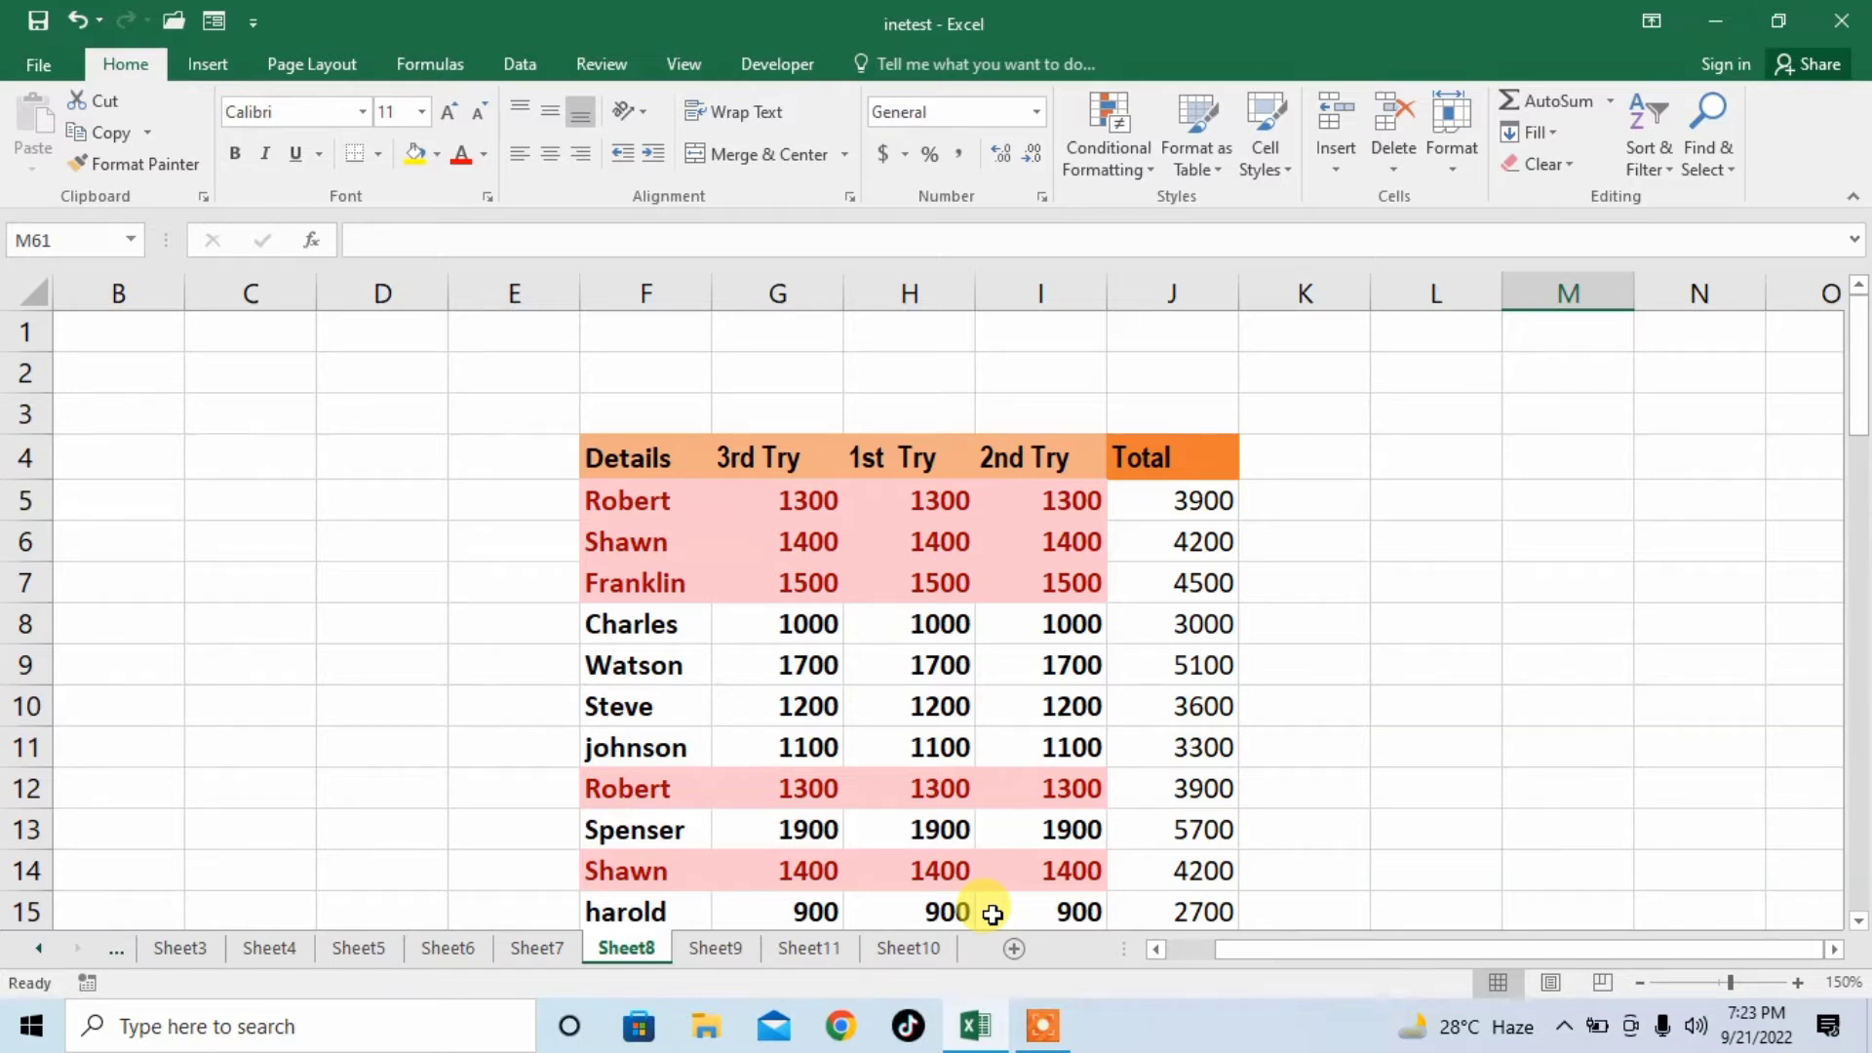
mouse_move(1845, 475)
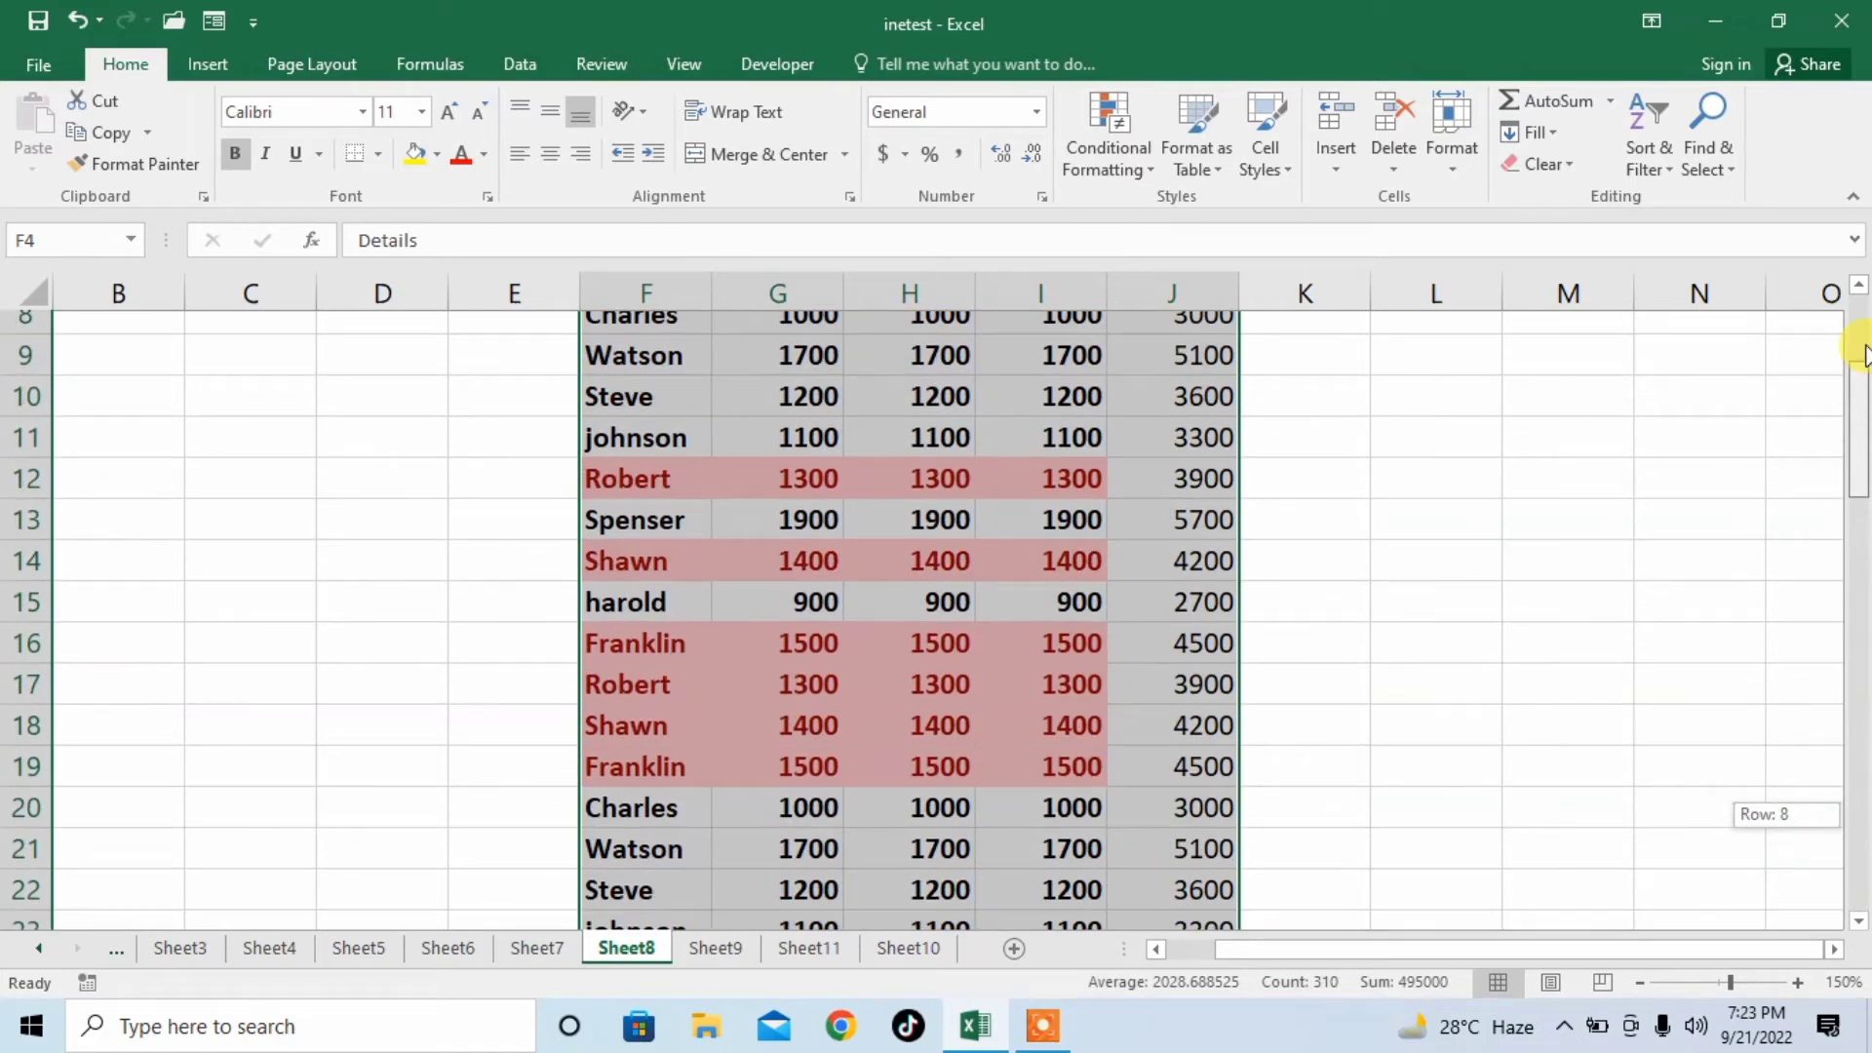
Apply AutoFilter with Ctrl+Shift+L so Details, the three tries and Total headers get dropdowns
scroll(up, 3)
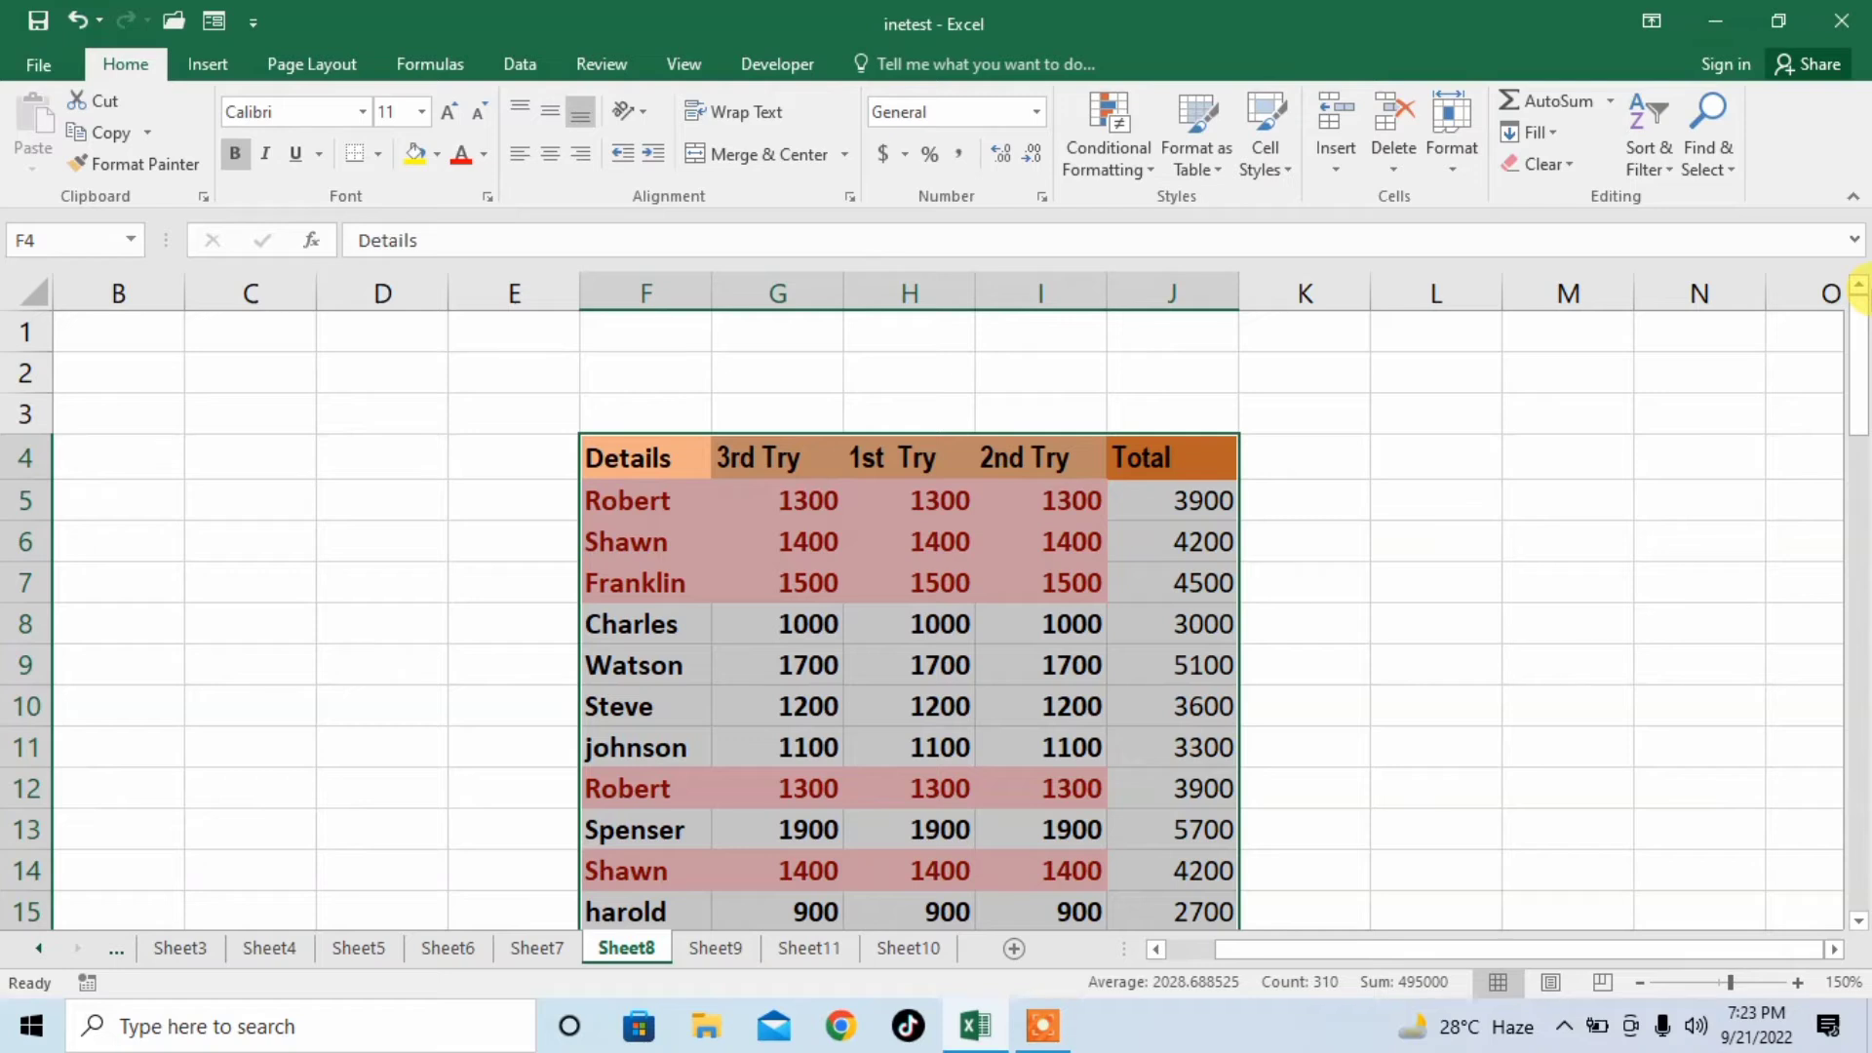
key(ctrl+shift)
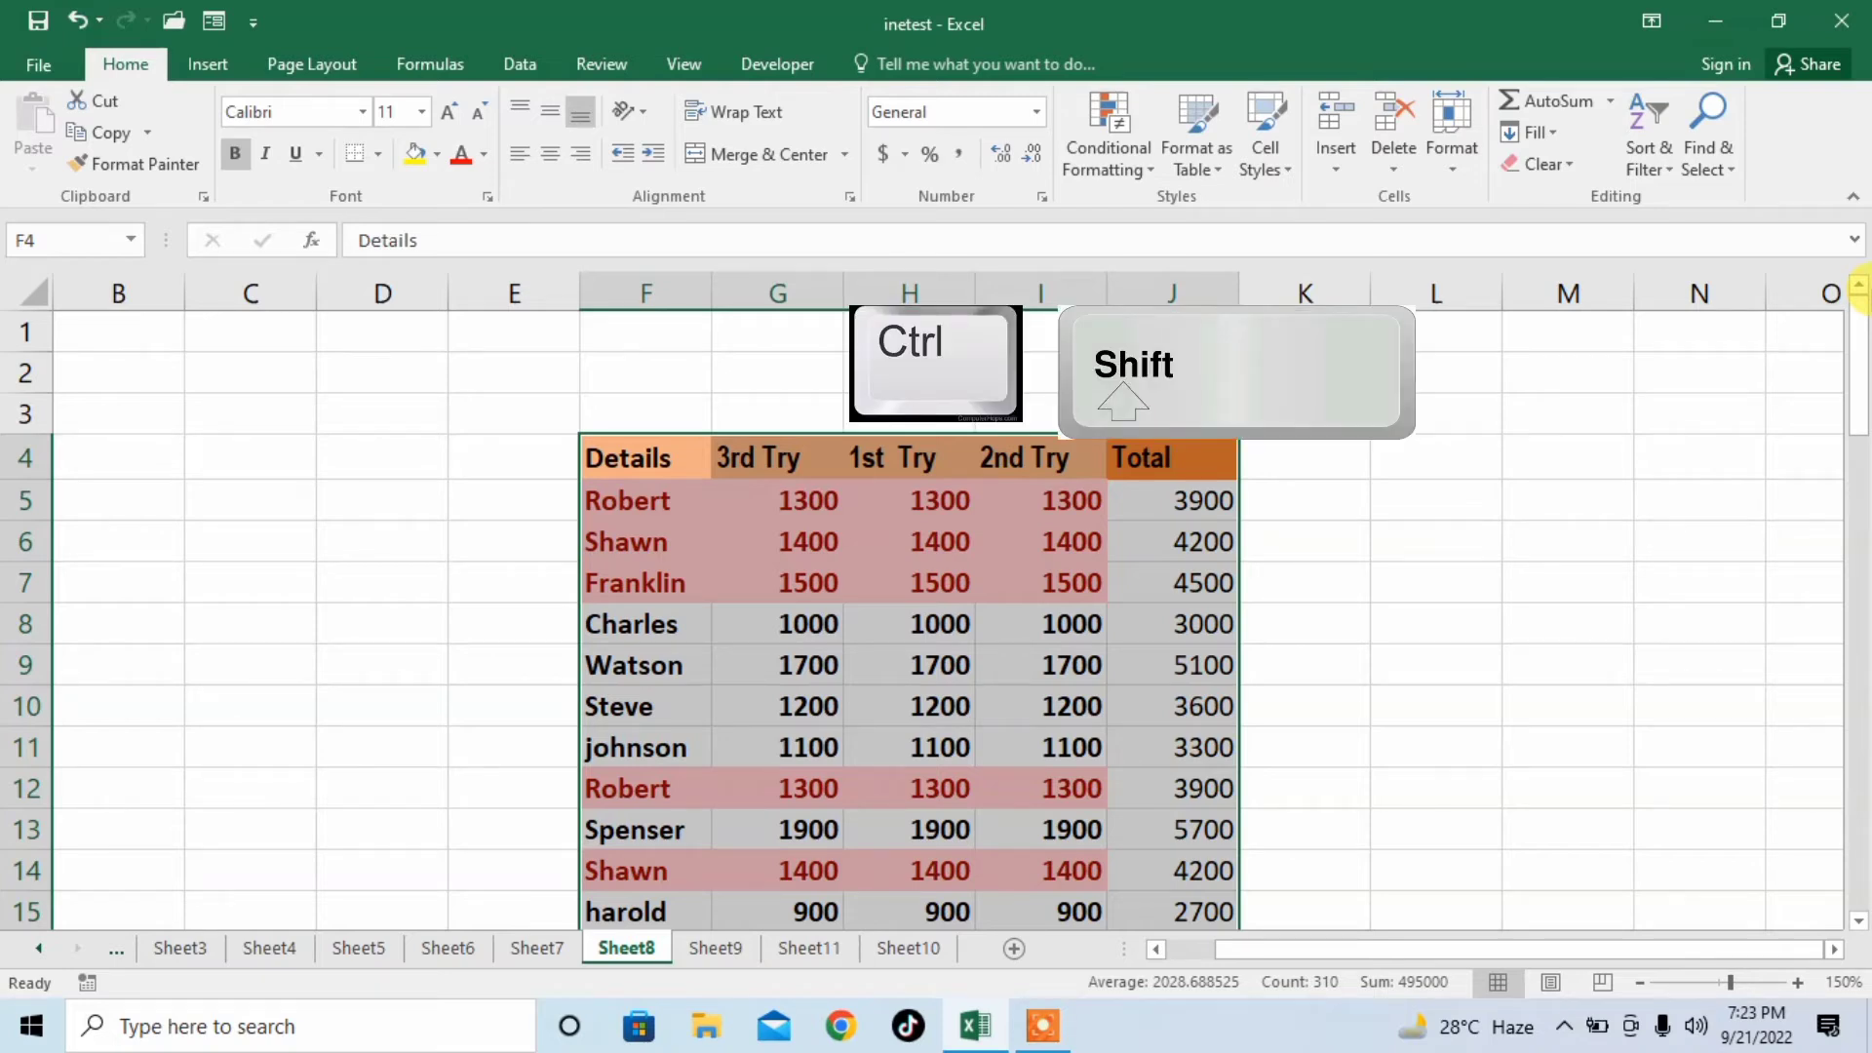
key(ctrl+shift+l)
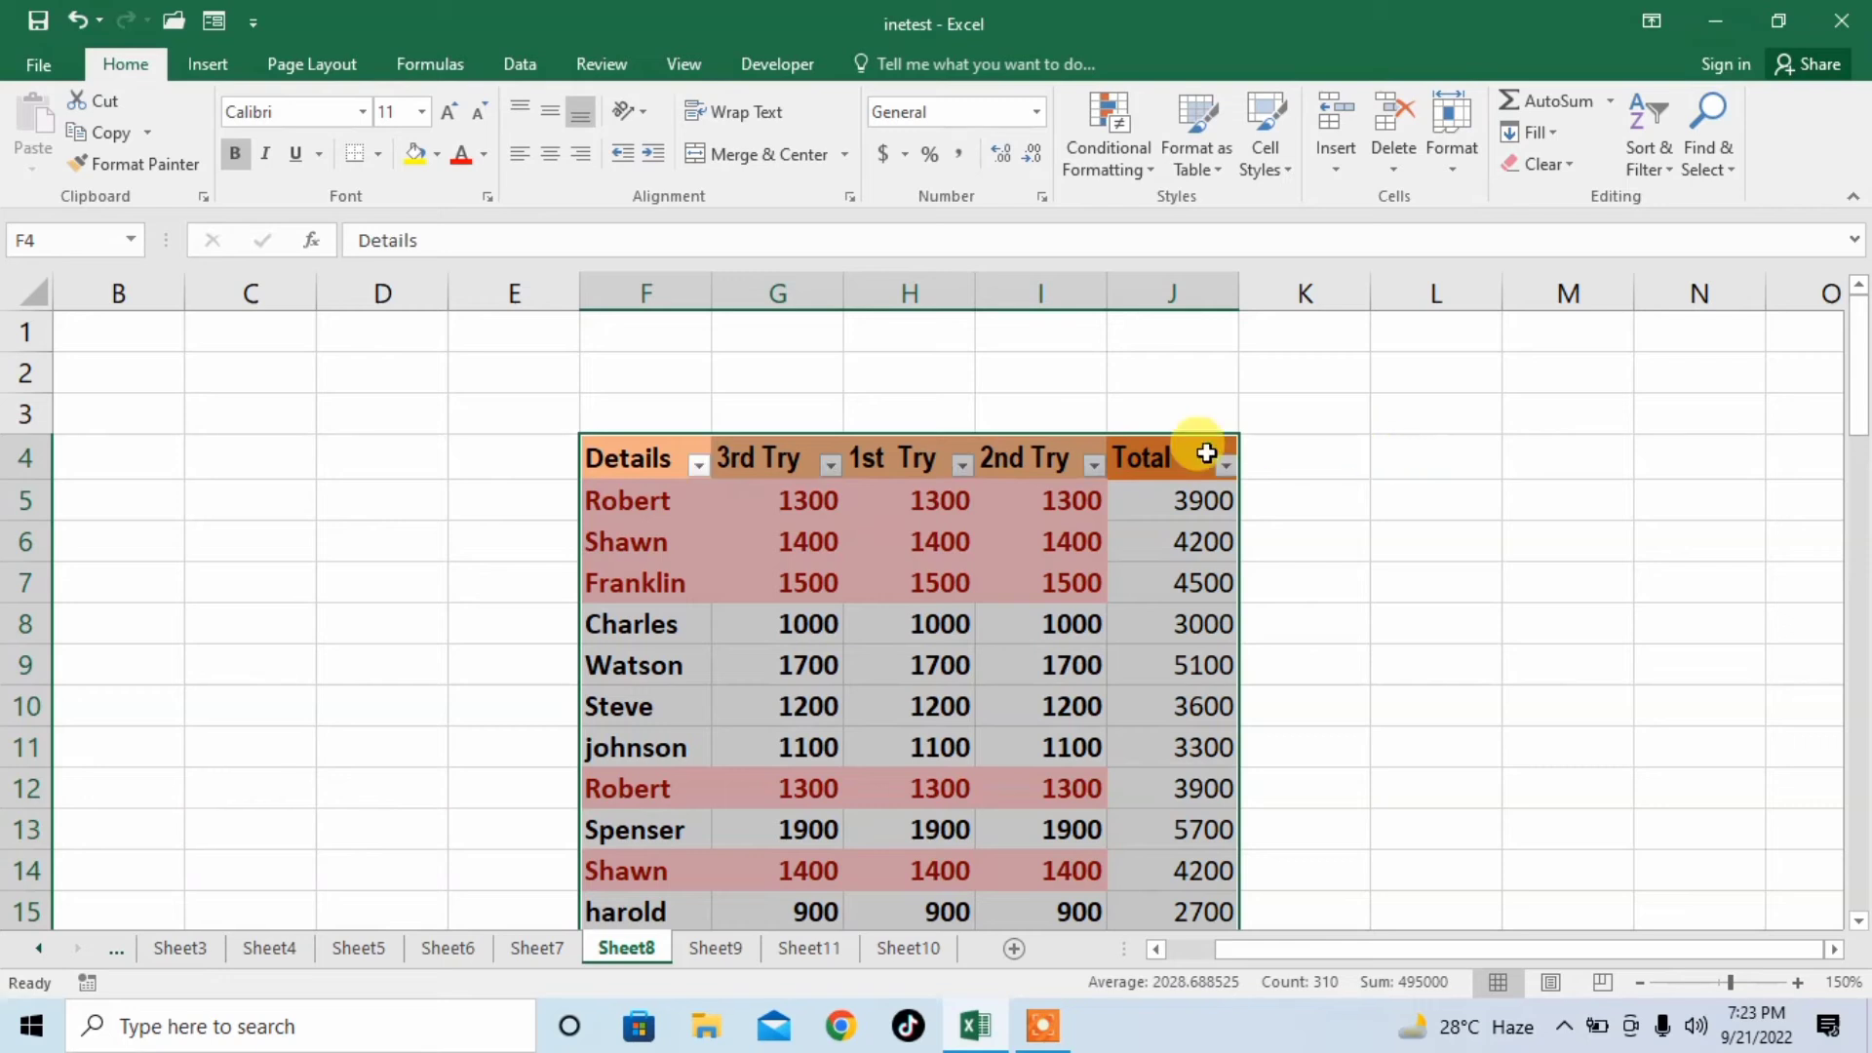
click(1303, 500)
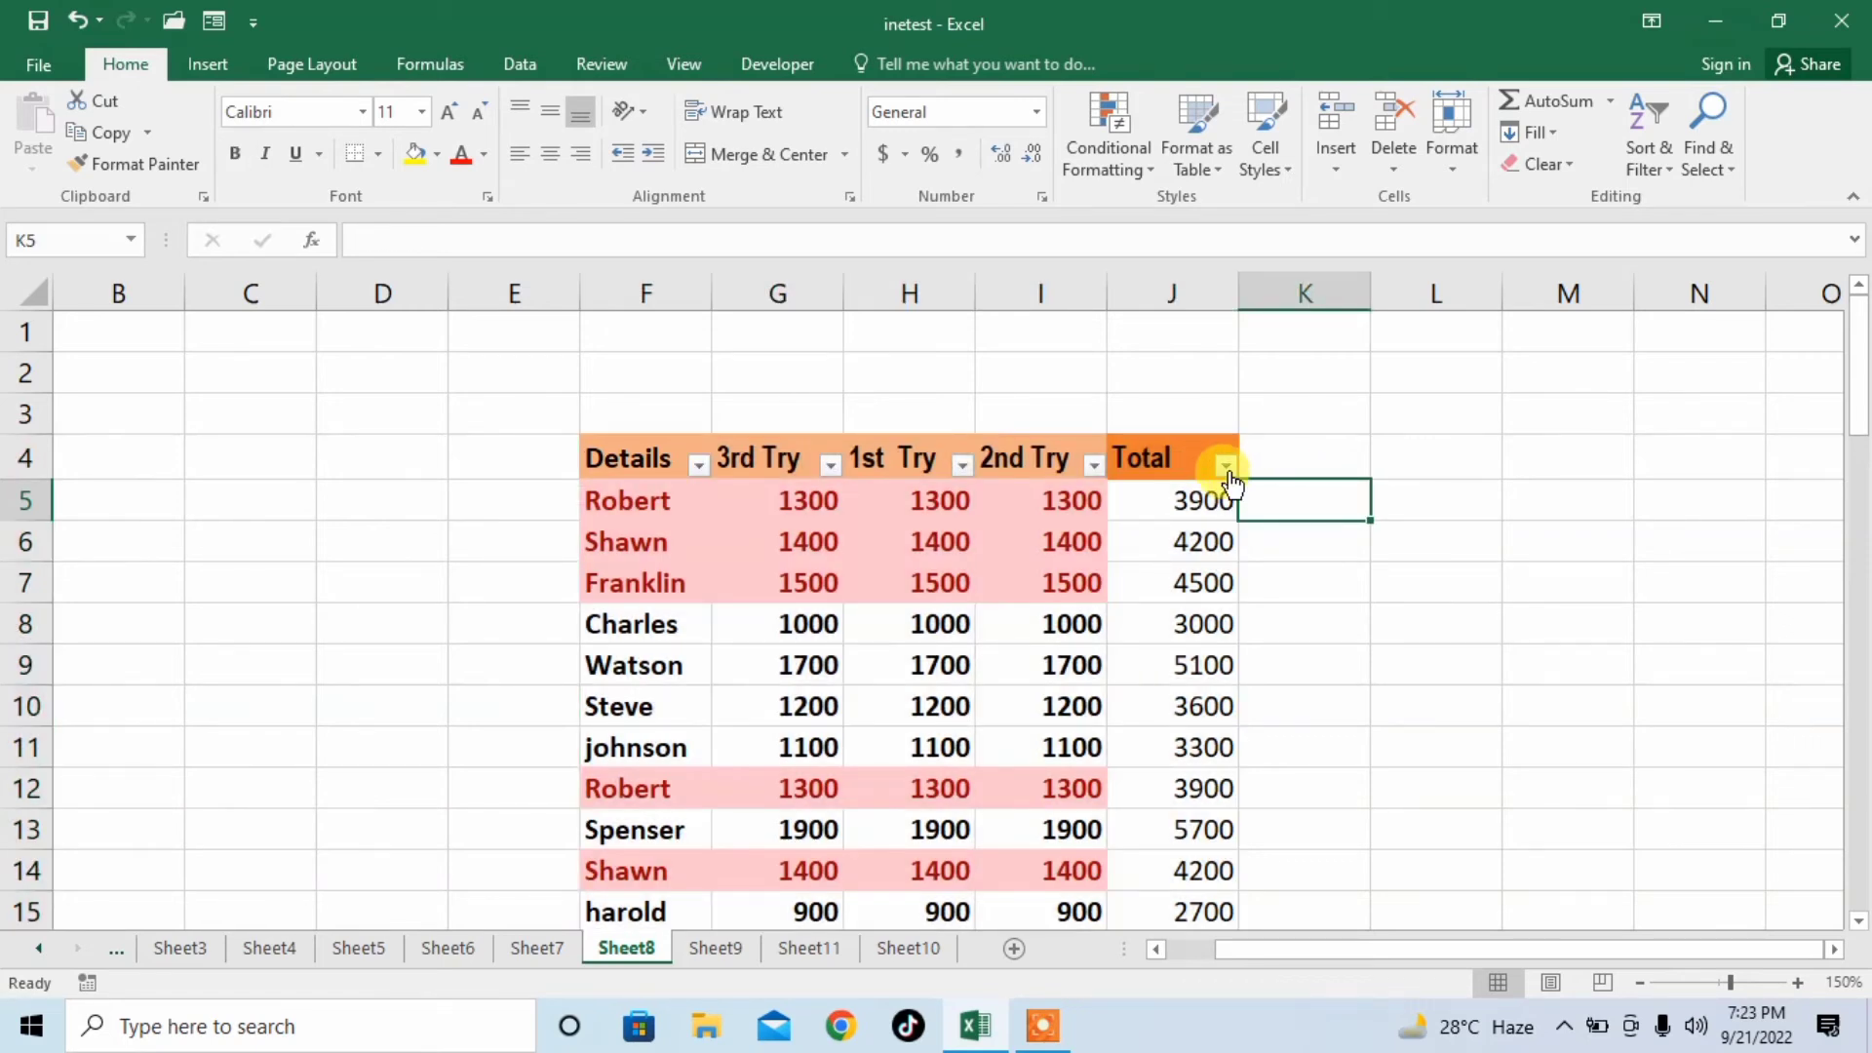
click(1224, 463)
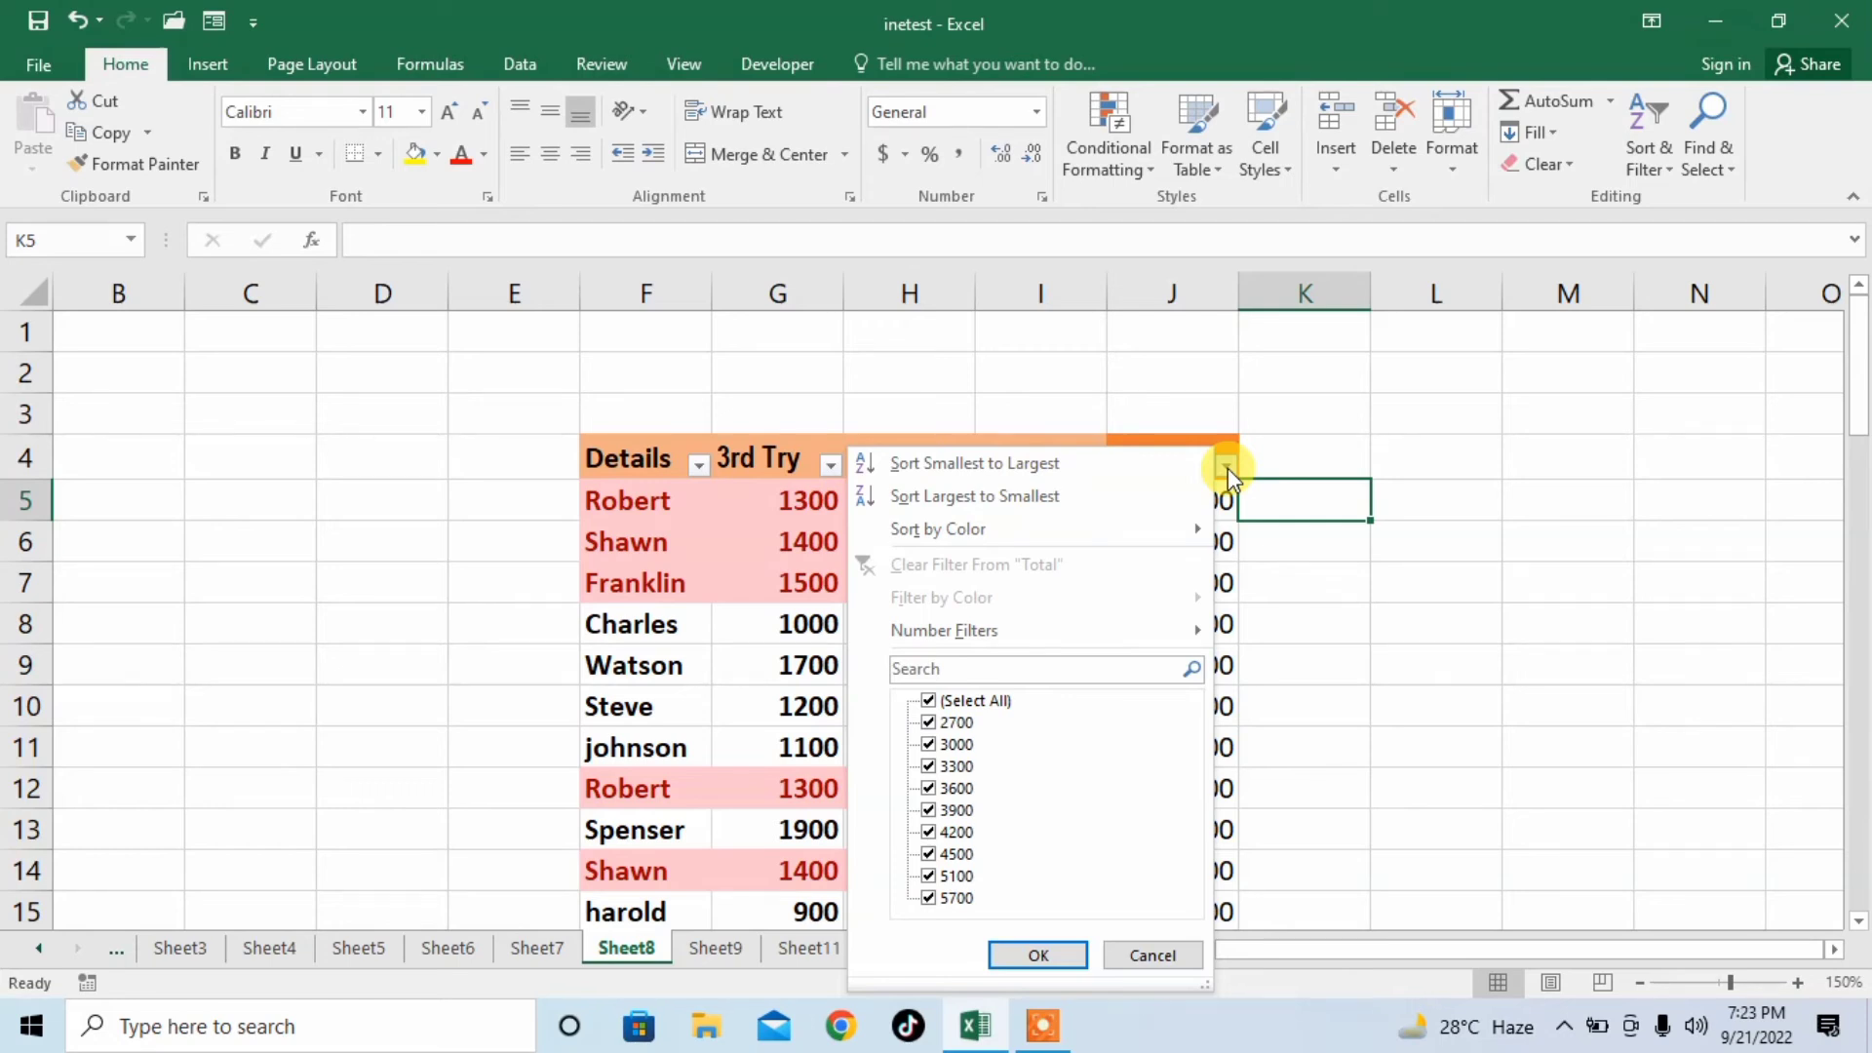
click(1035, 954)
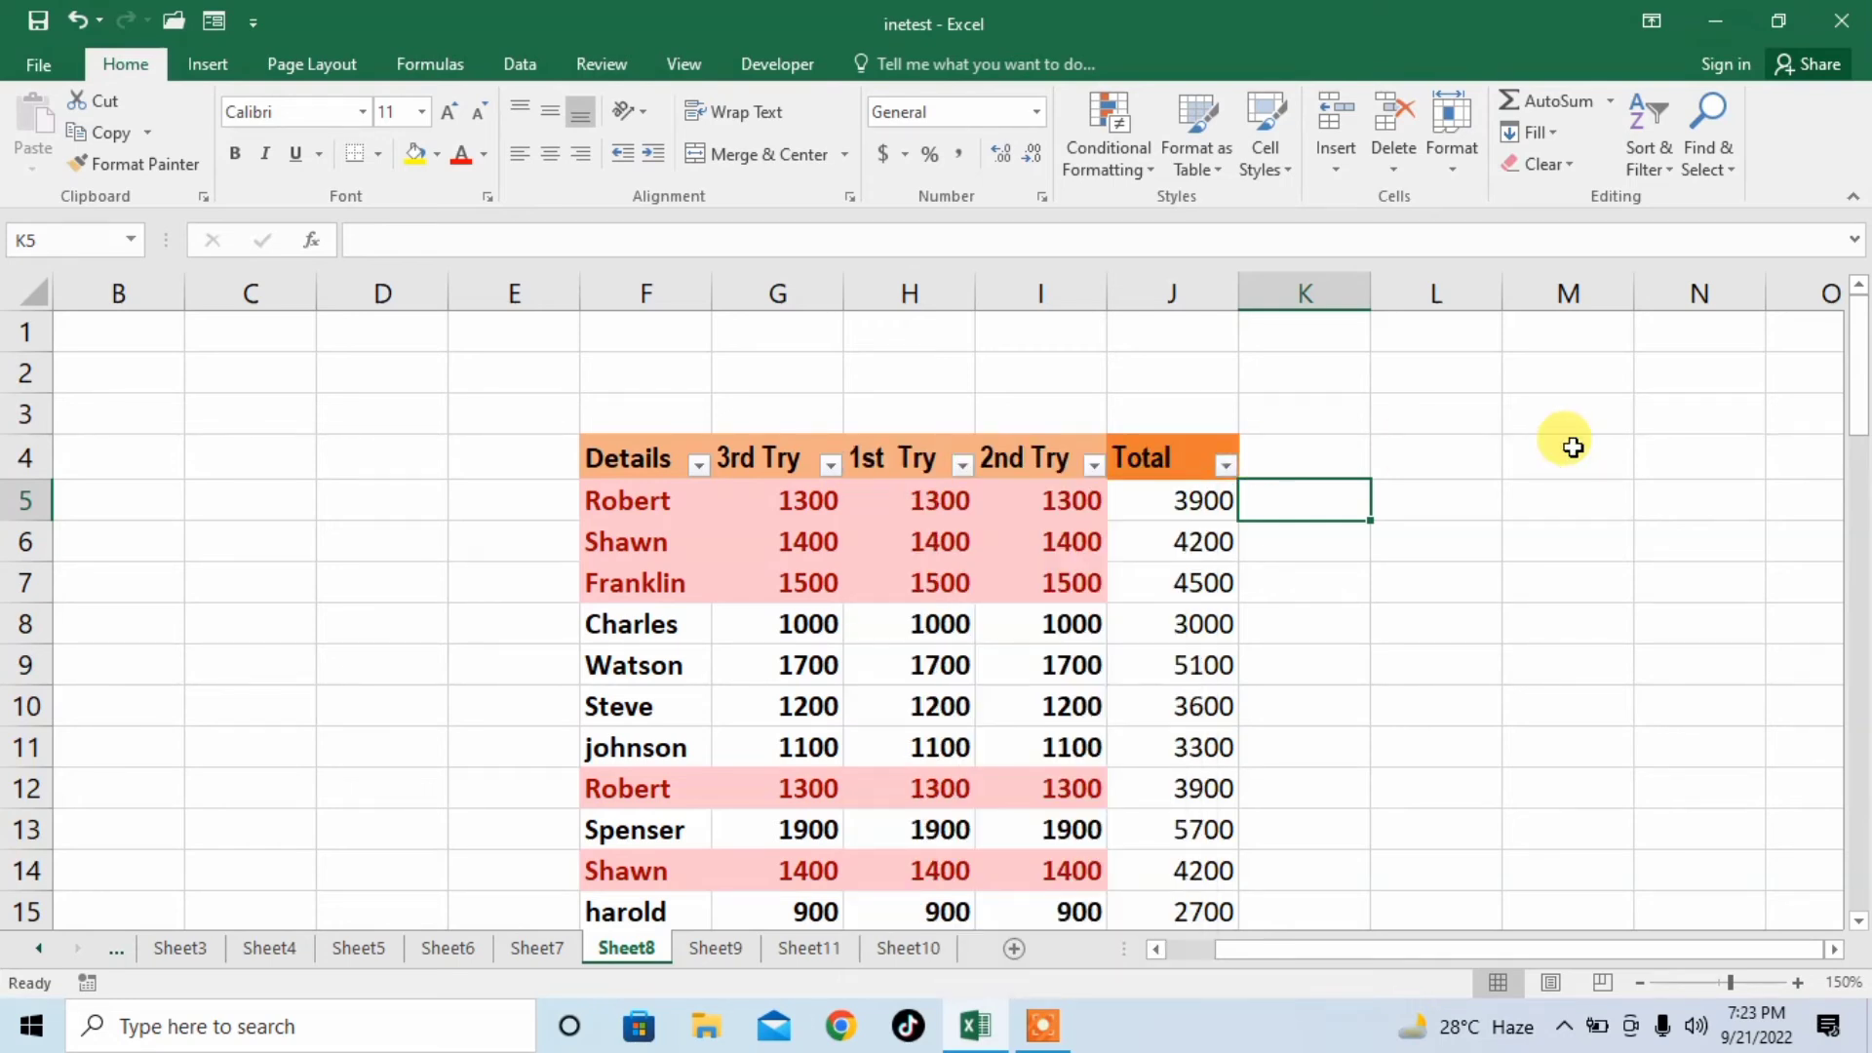